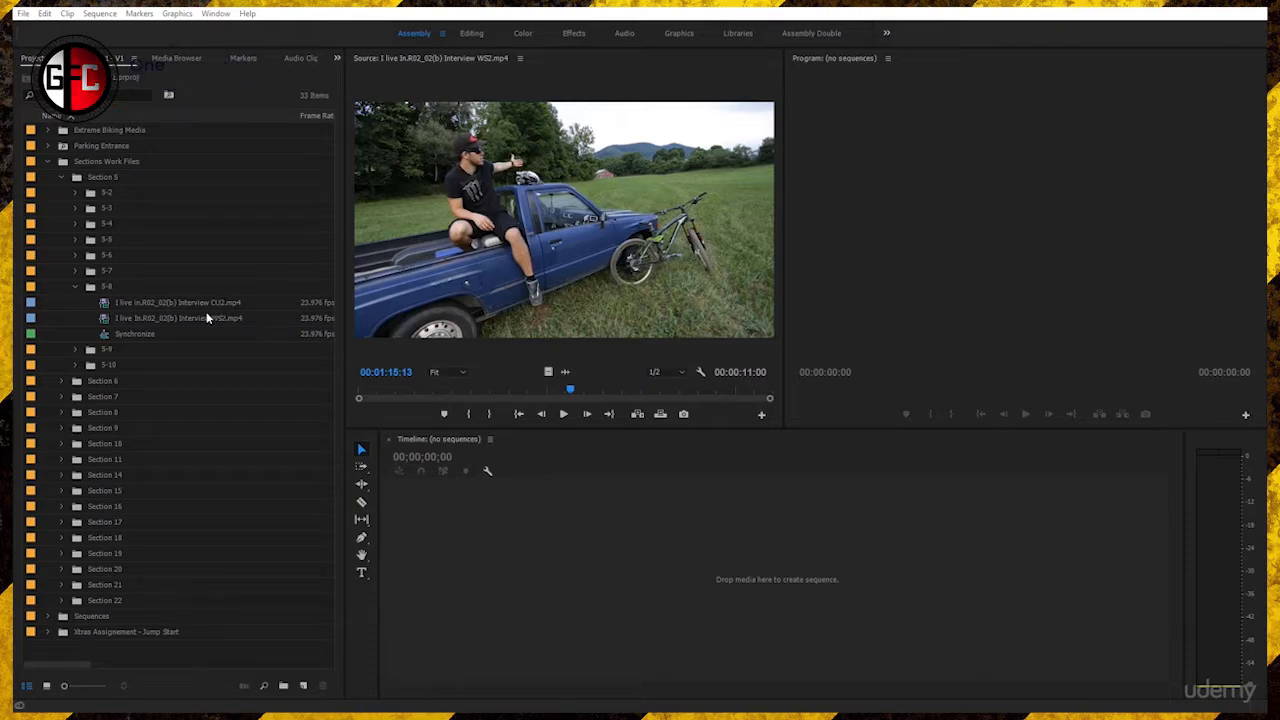
Load the Synchronize sequence from Section 6 into the Timeline.
click(136, 332)
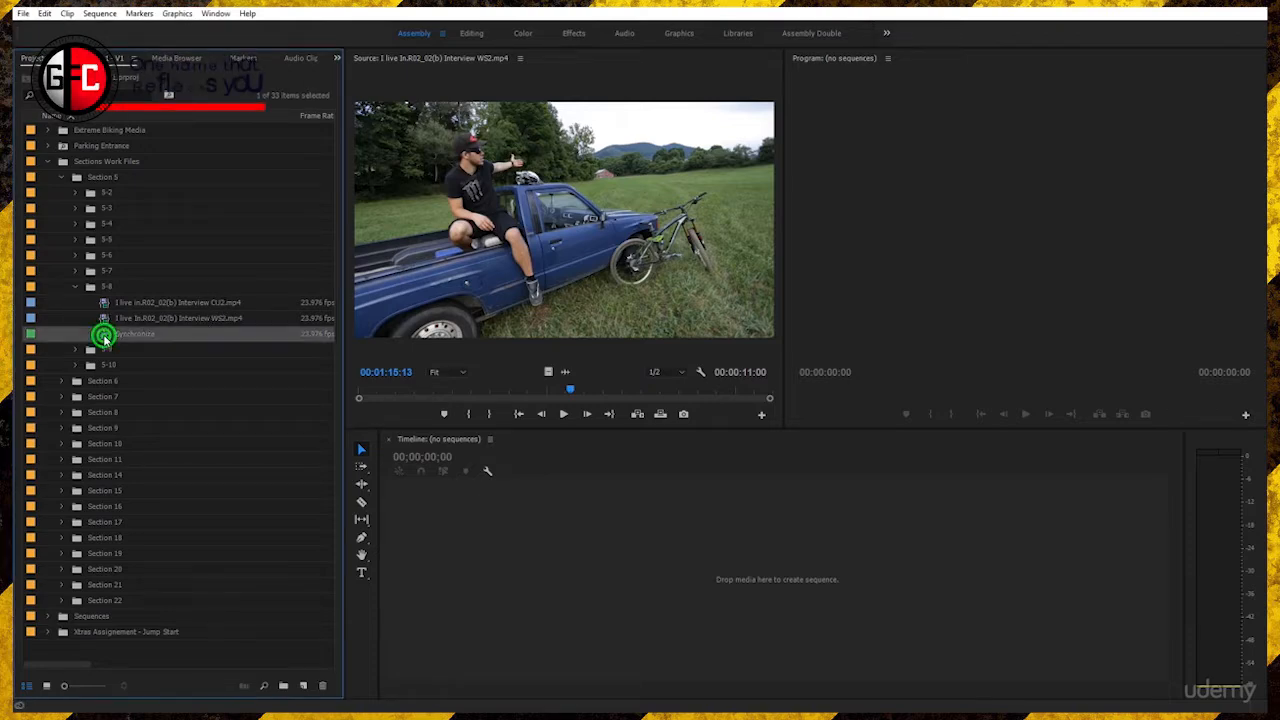
mouse_move(104, 332)
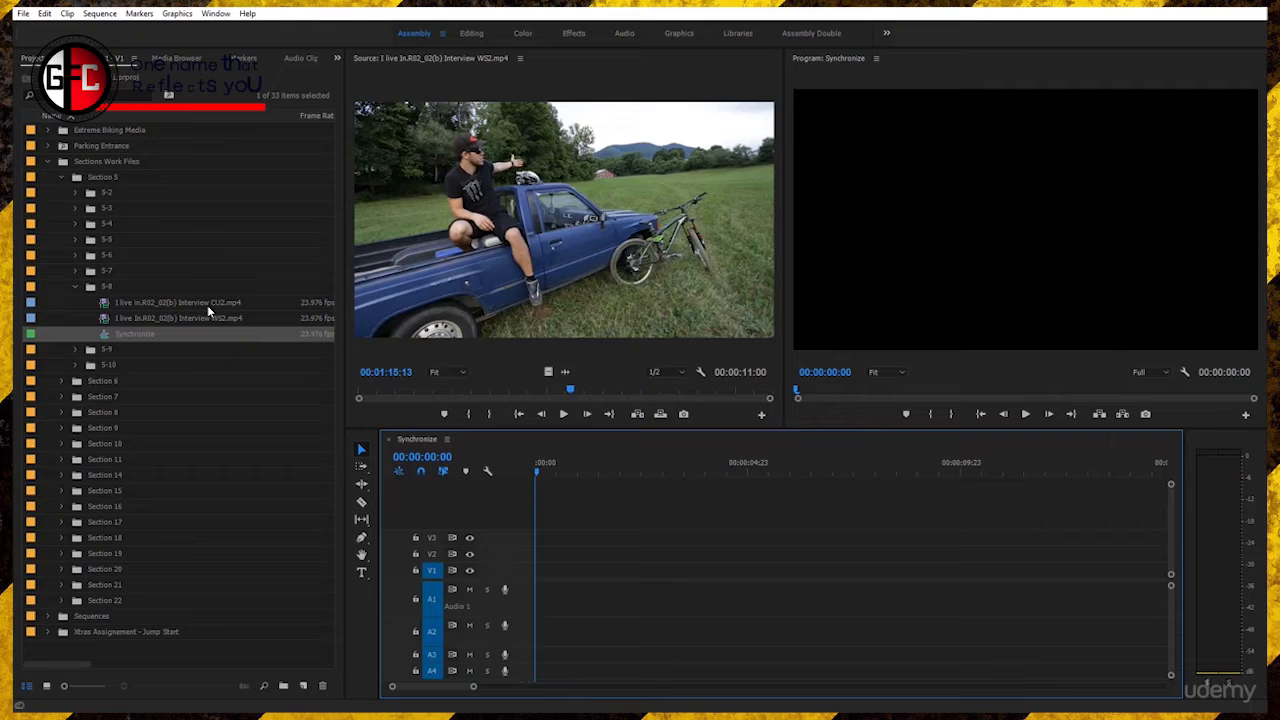
Drag both interview clips from the Project panel onto separate stacked tracks in the timeline.
drag(178, 302, 680, 536)
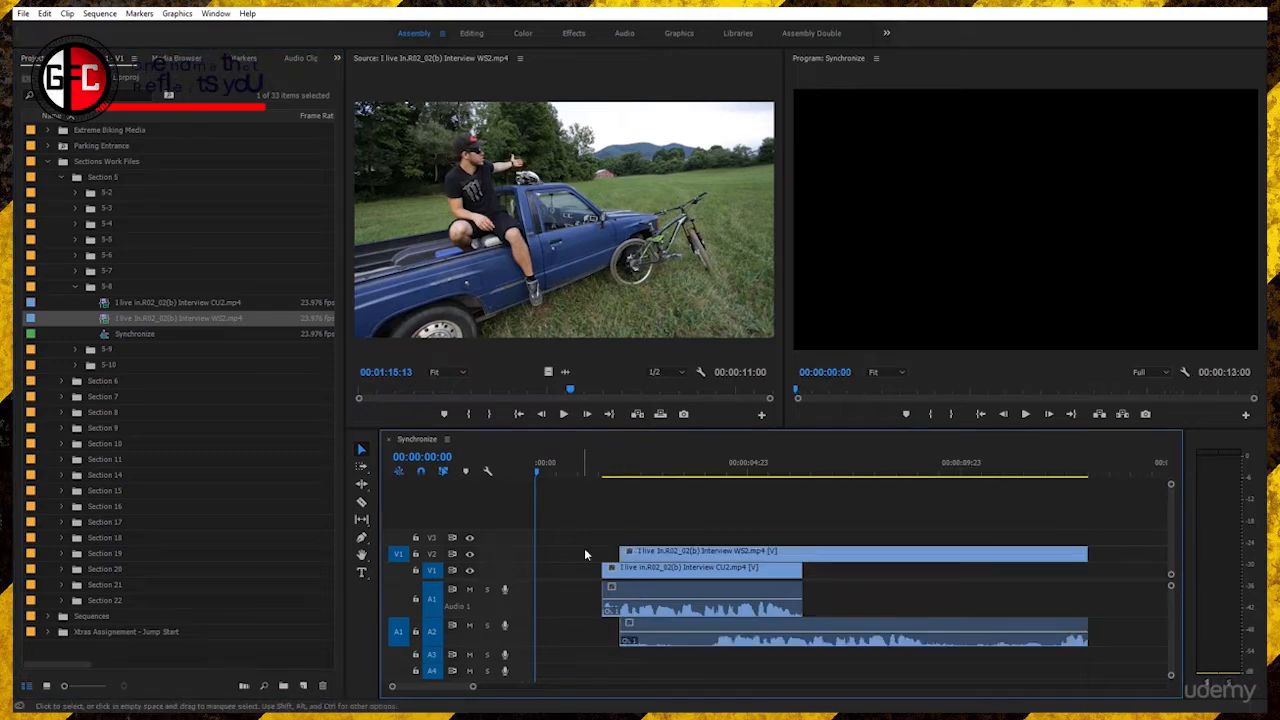
mouse_move(636, 596)
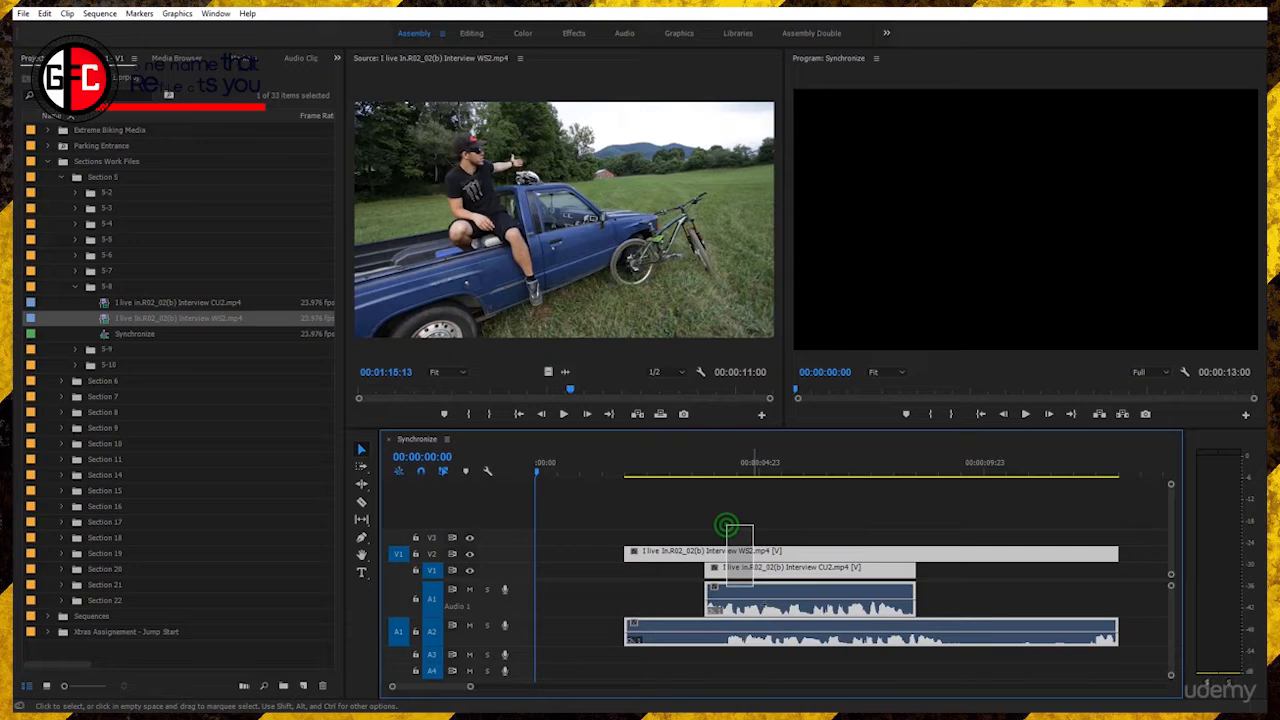
Synchronize the two selected clips using Audio as the synchronize point.
right_click(728, 524)
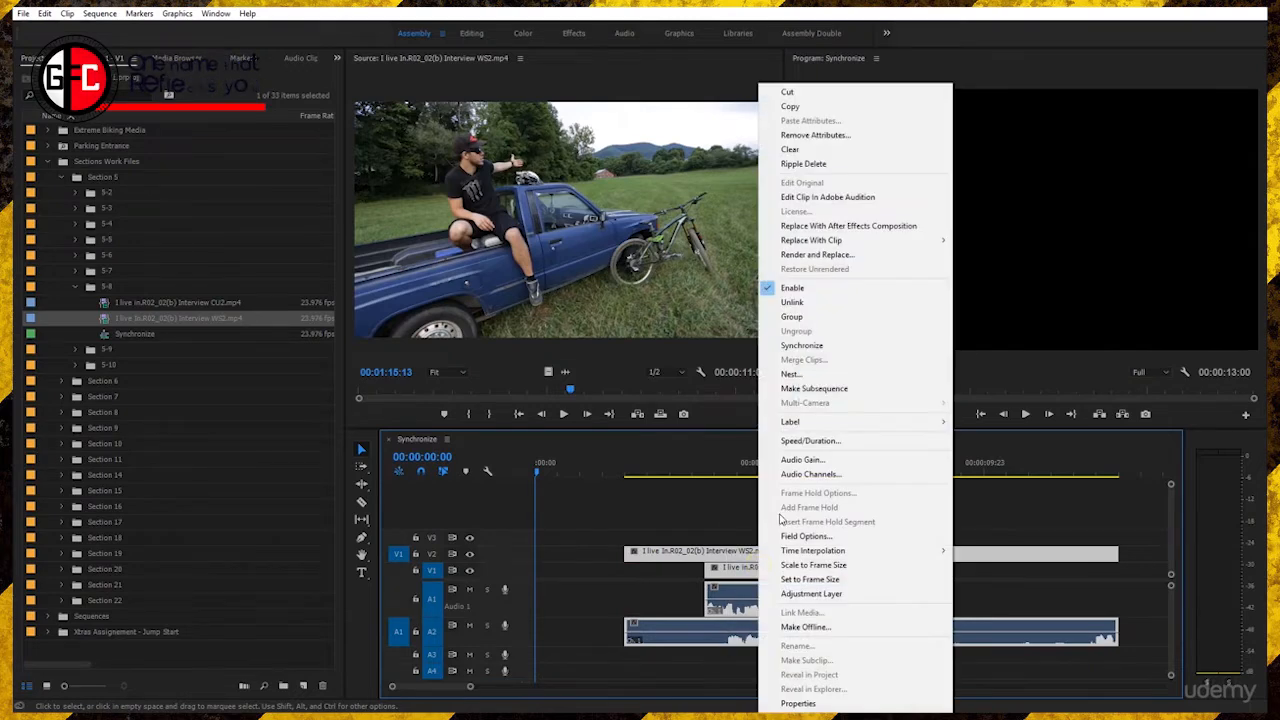
click(800, 344)
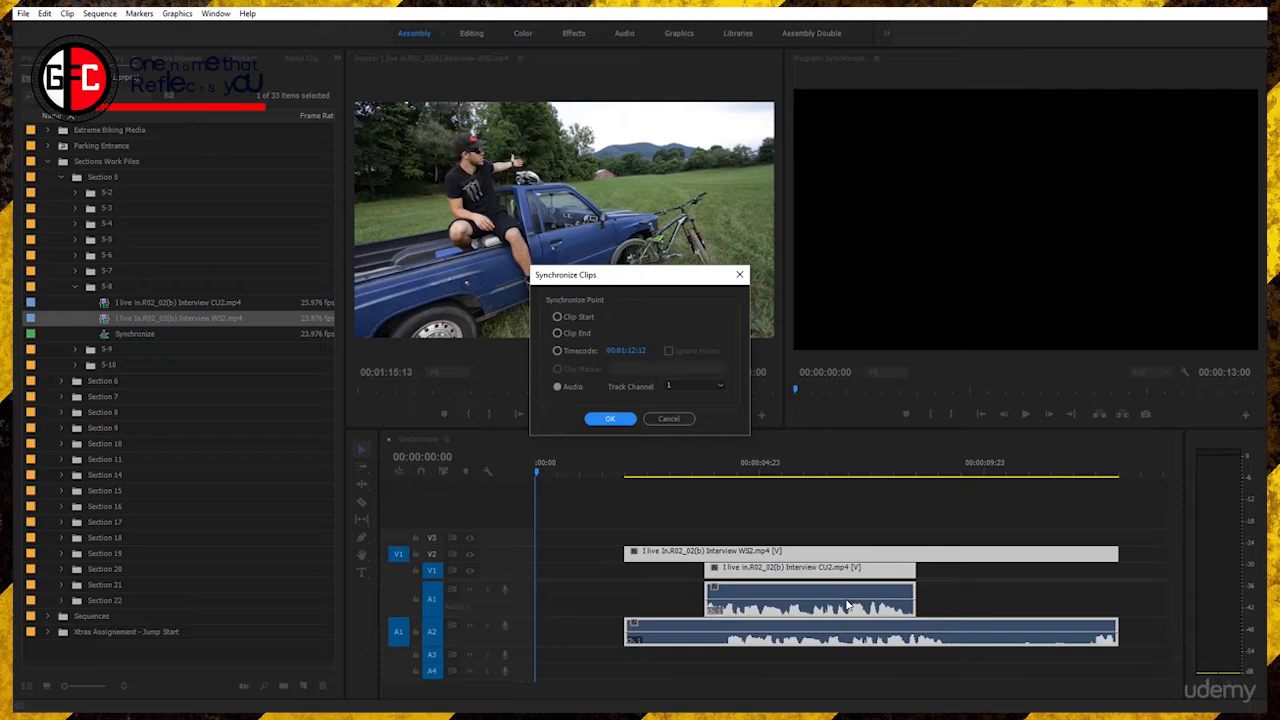
mouse_move(752, 568)
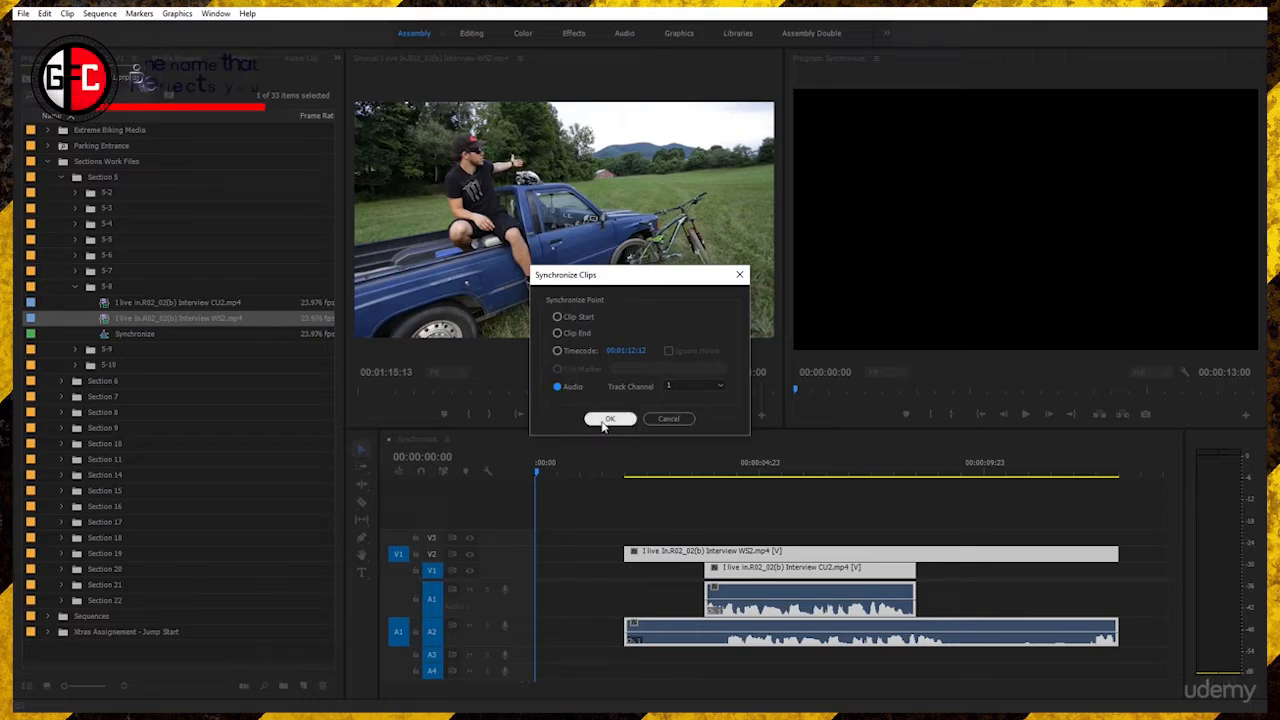
click(610, 418)
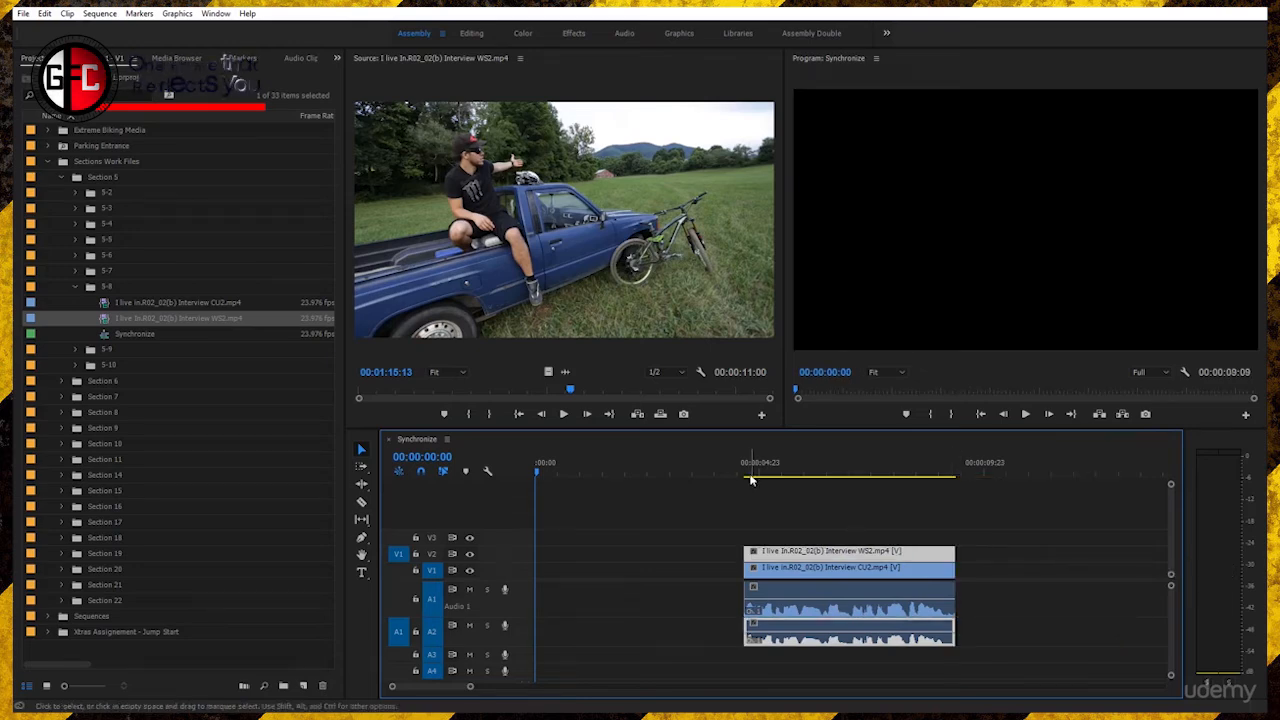
click(744, 462)
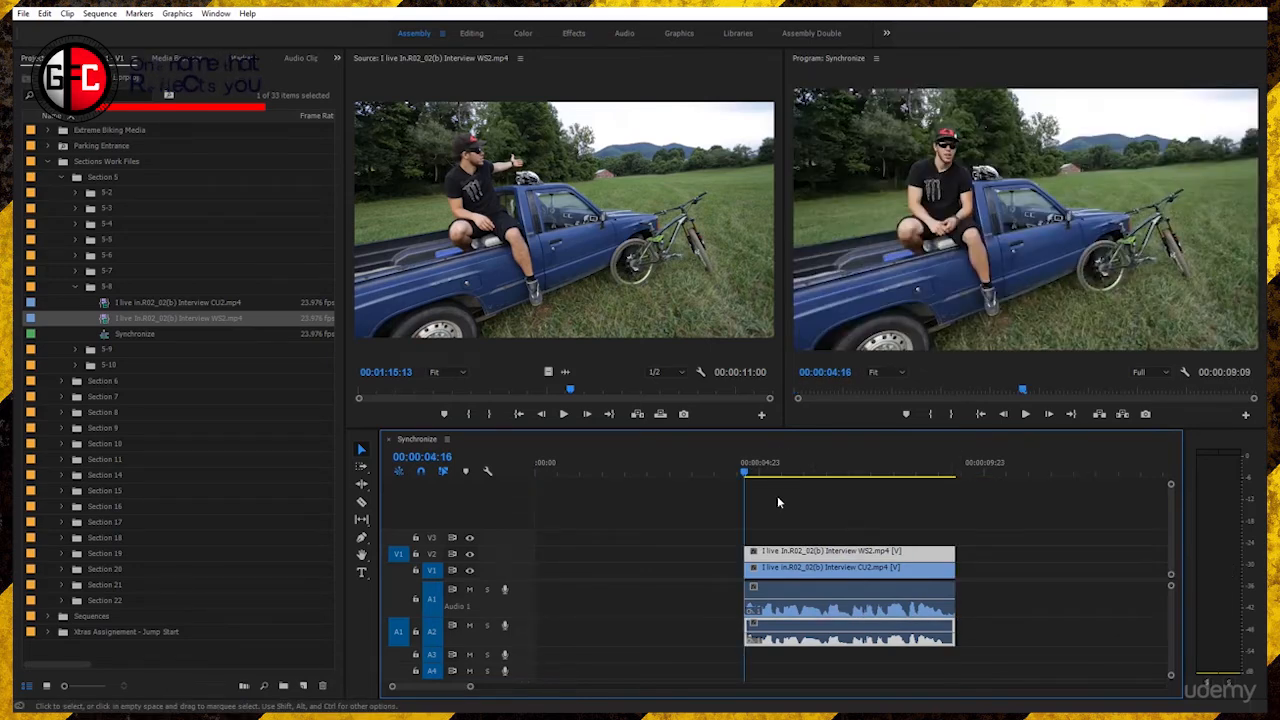
mouse_move(1024, 412)
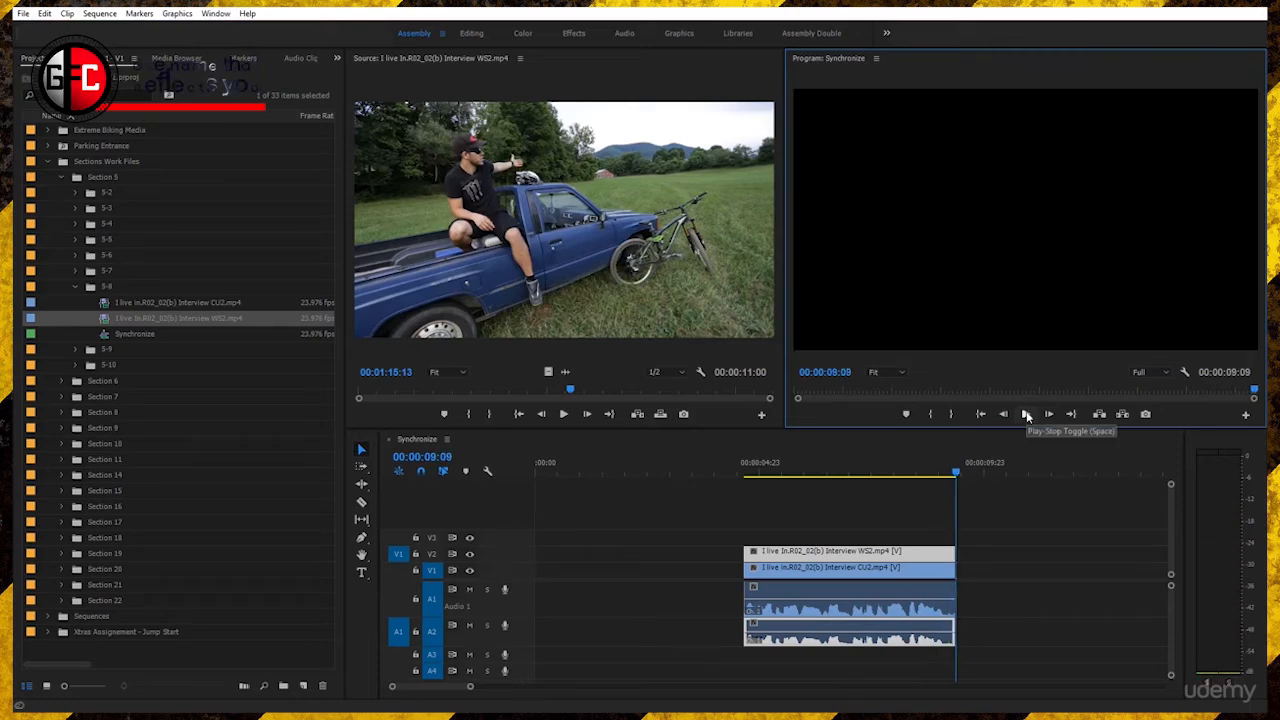
click(1024, 412)
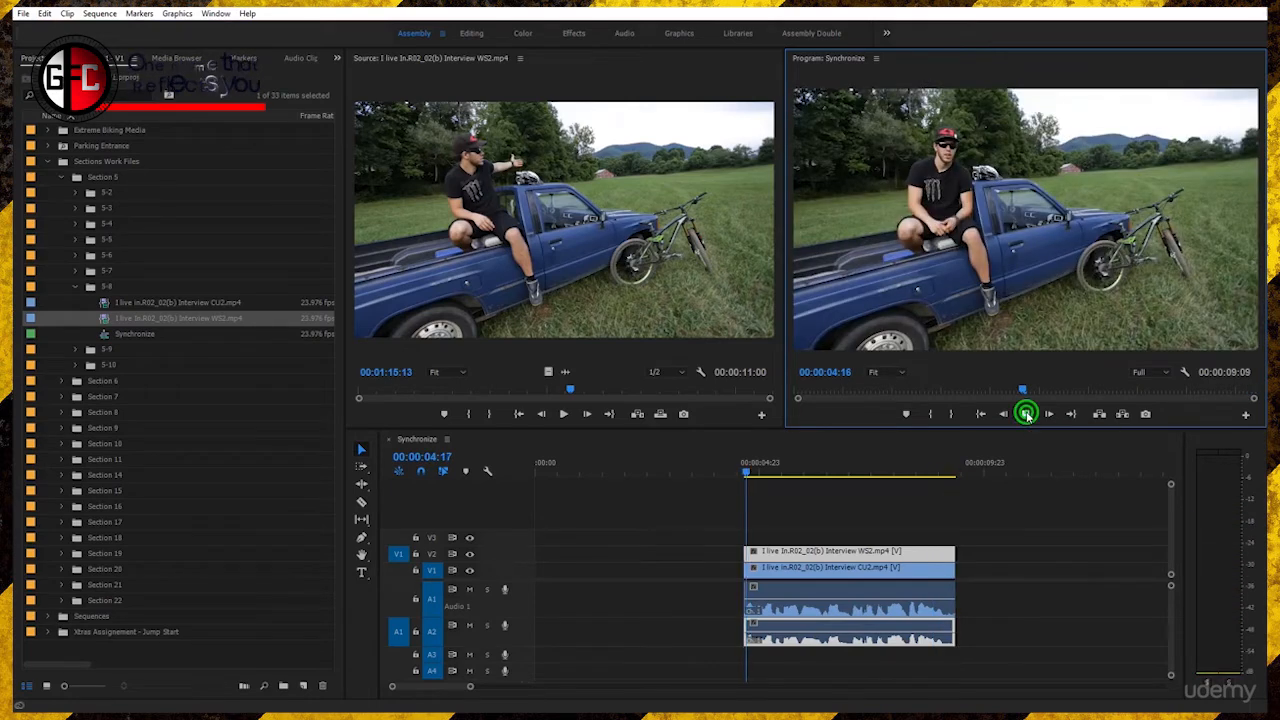
click(1024, 412)
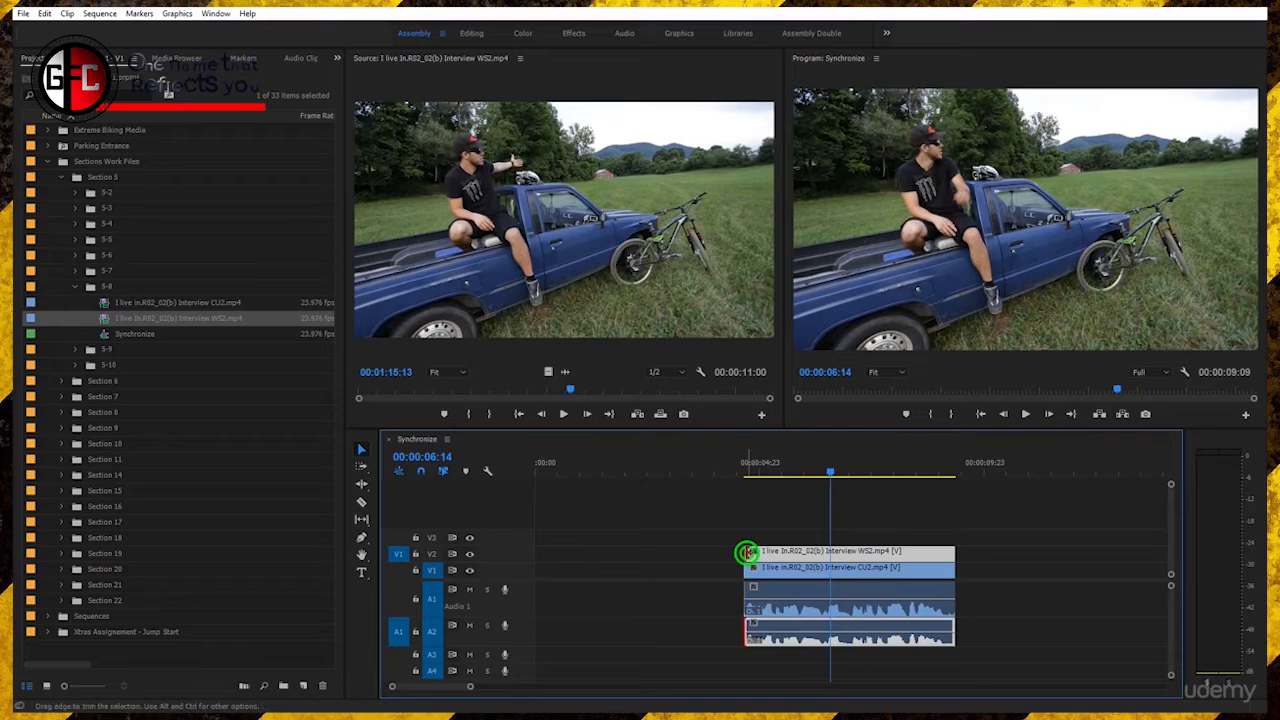
Trim the V2 wide-shot clip's start to 00:00:06:14 and preview the close-up-to-wide cut.
drag(830, 560, 830, 570)
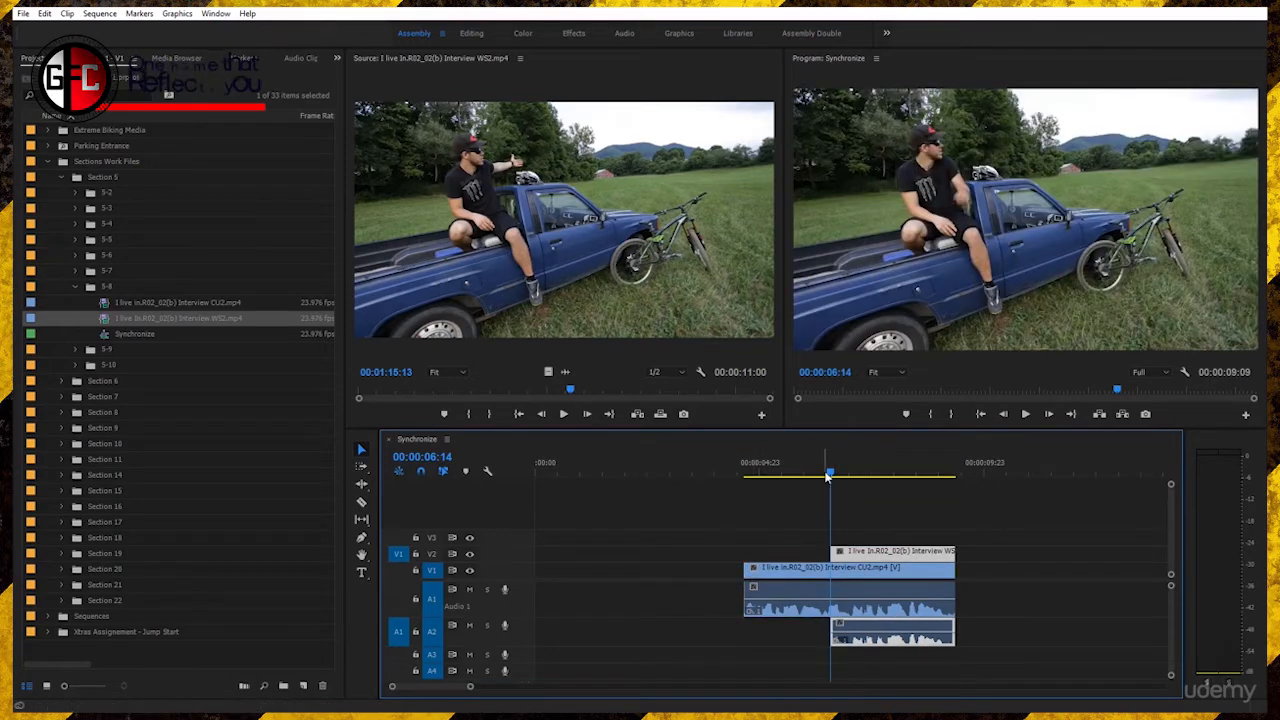
click(1024, 412)
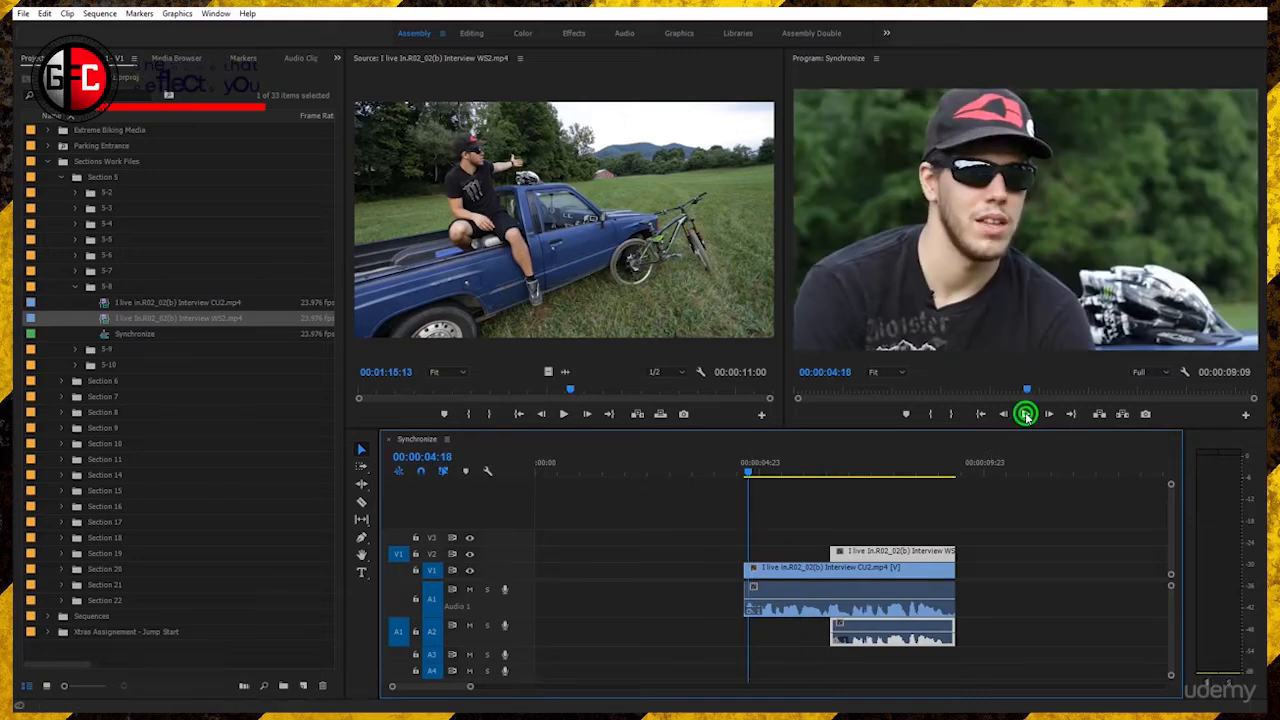
click(1024, 414)
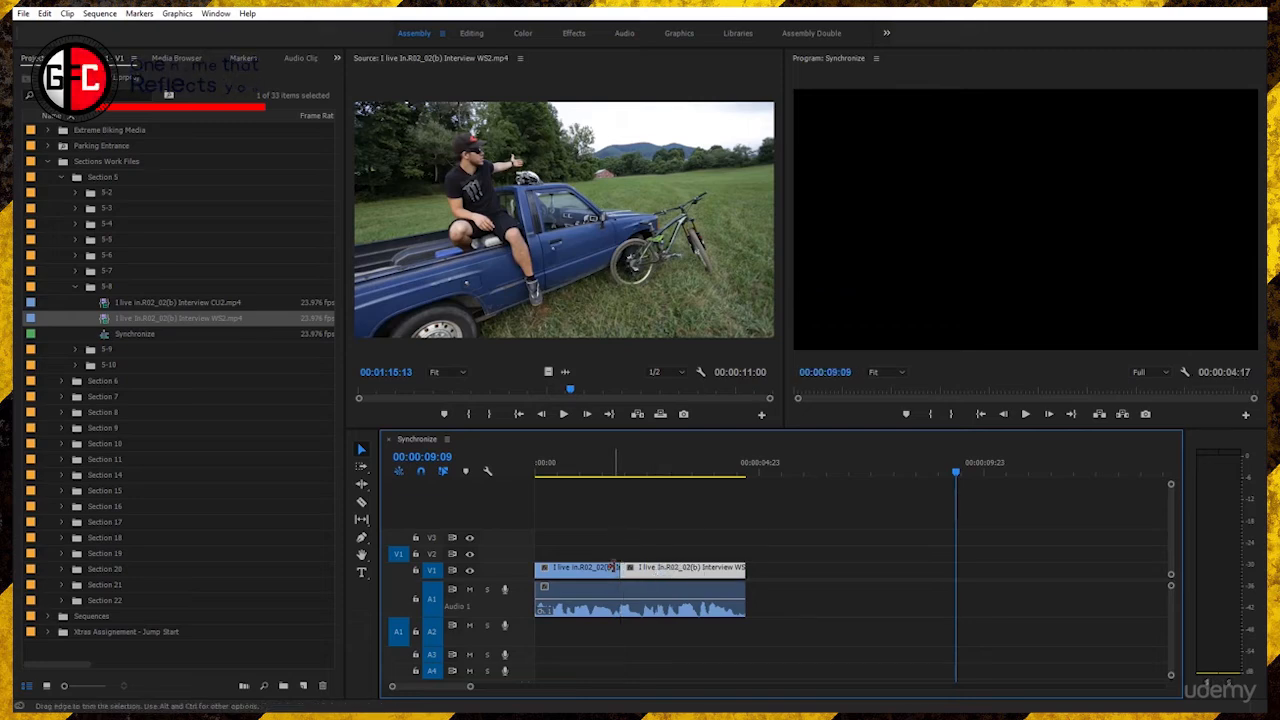
mouse_move(990, 462)
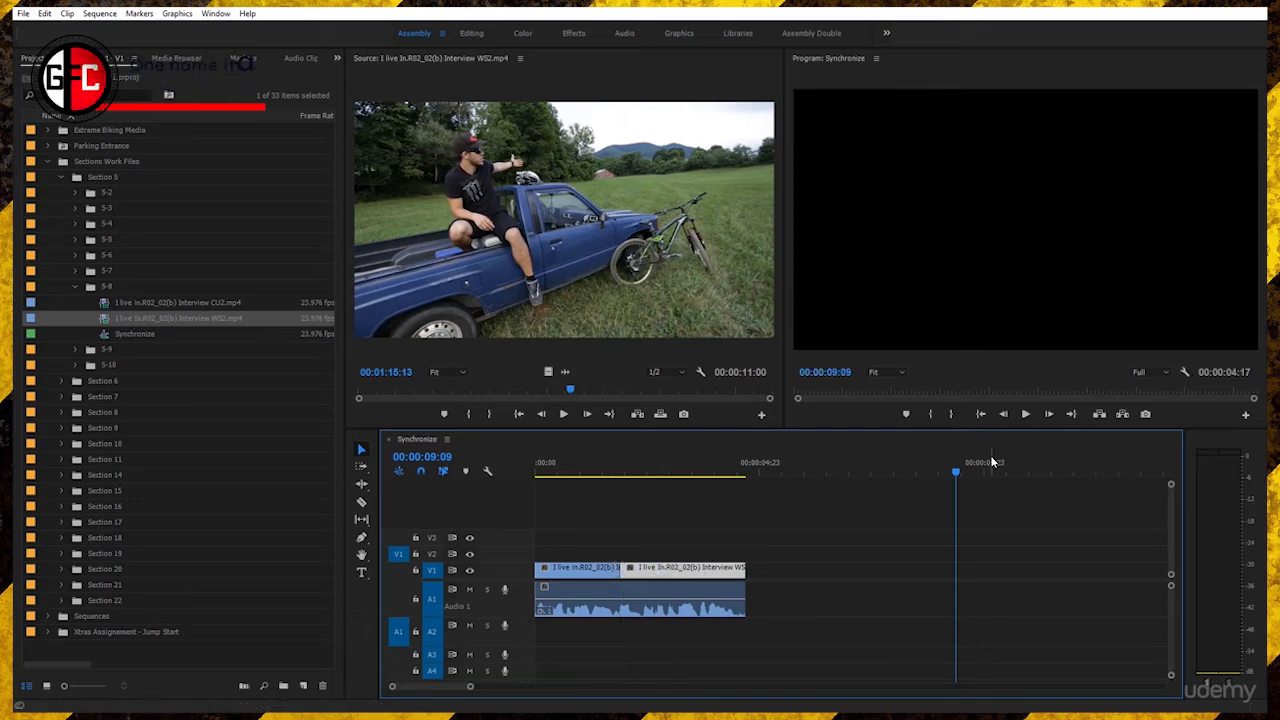